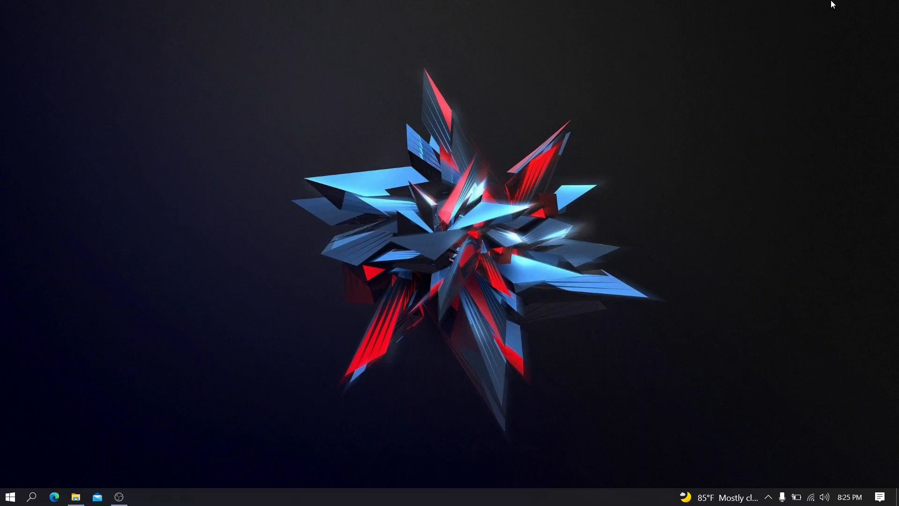
{"action": "mouse_move", "coordinate": [41, 497]}
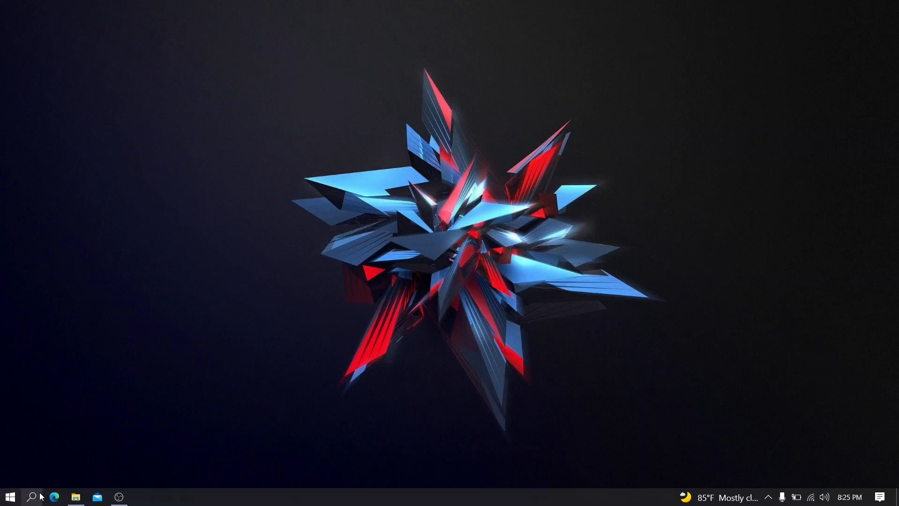
Show the Start search panel listing recent apps including Raspberry Pi Imager.
{"action": "left_click", "coordinate": [32, 496]}
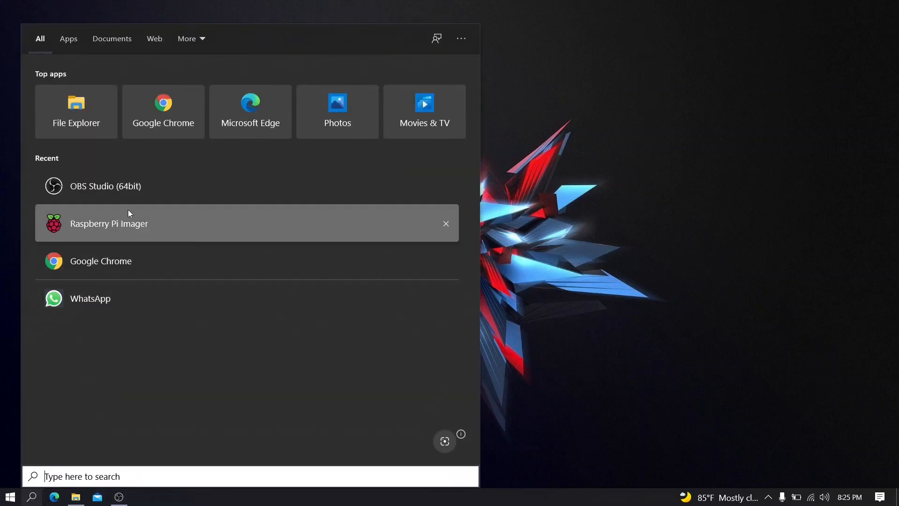
Launch Raspberry Pi Imager and scroll the OS list down to the Misc utility images.
{"action": "left_click", "coordinate": [109, 223]}
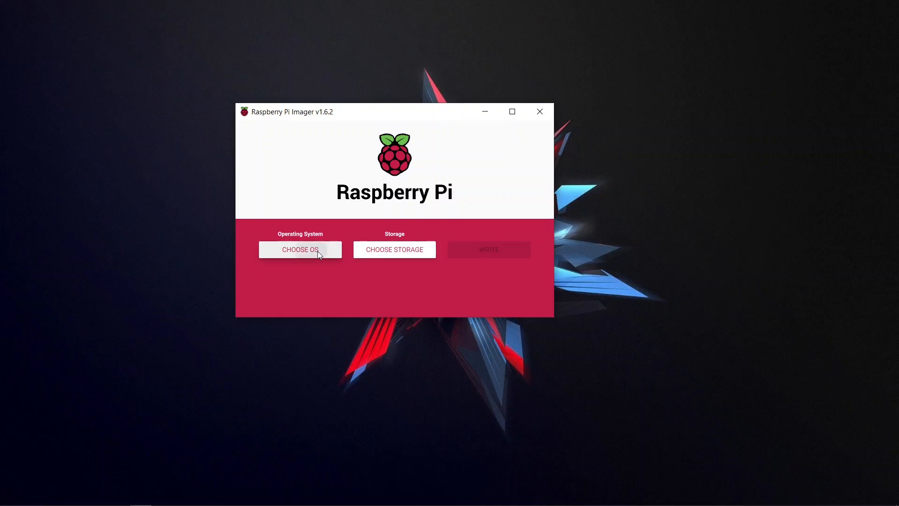
{"action": "left_click", "coordinate": [299, 249]}
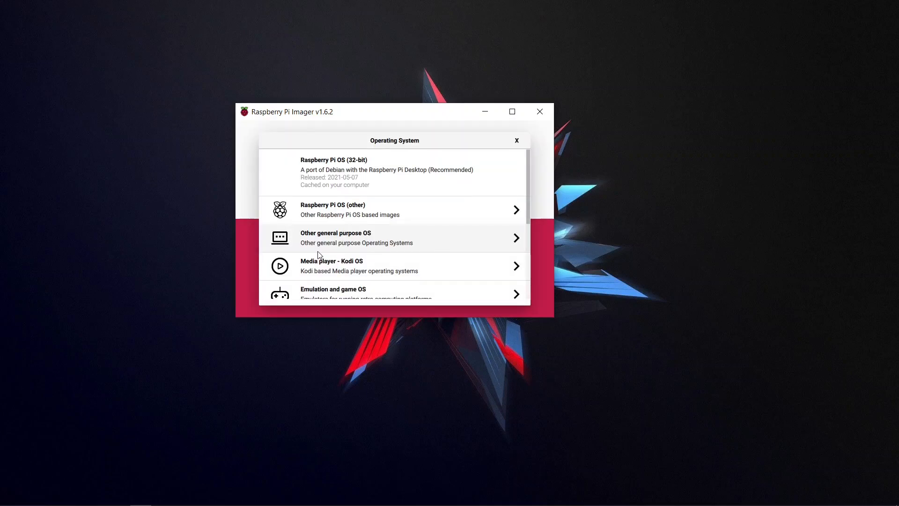
{"action": "scroll", "scroll_direction": "down", "scroll_amount": 3}
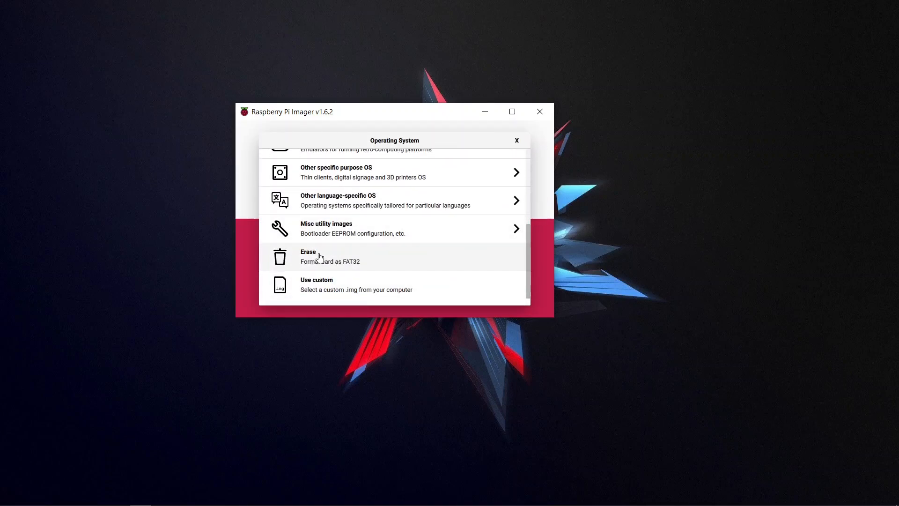
{"action": "mouse_move", "coordinate": [313, 229]}
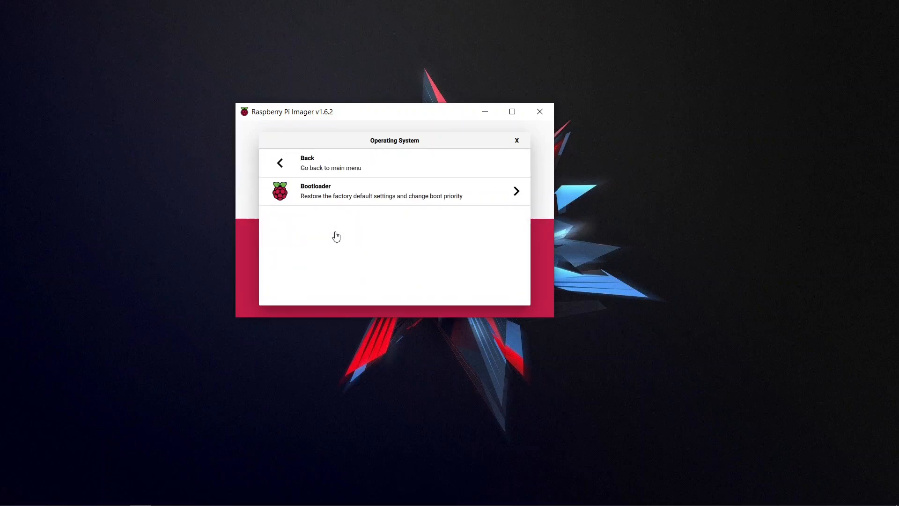
{"action": "mouse_move", "coordinate": [327, 199]}
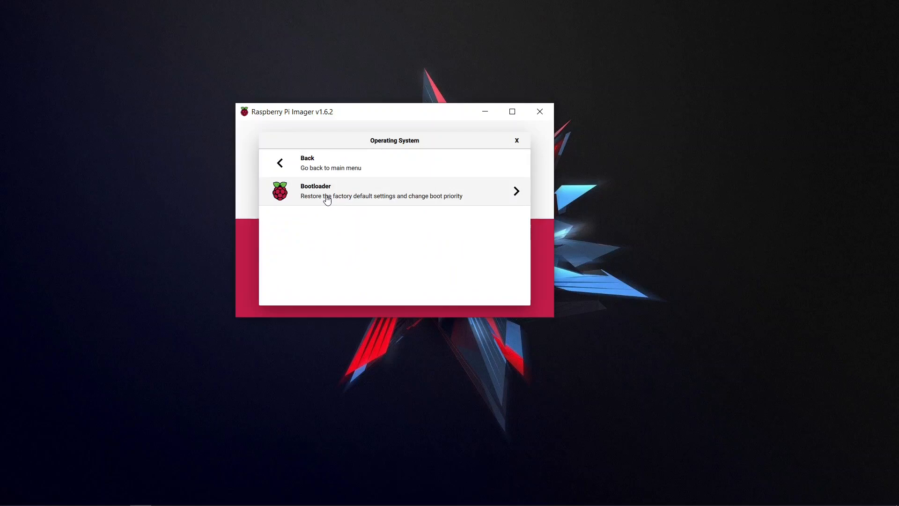
Choose the Bootloader category and select the SD Card Boot image.
{"action": "left_click", "coordinate": [380, 191]}
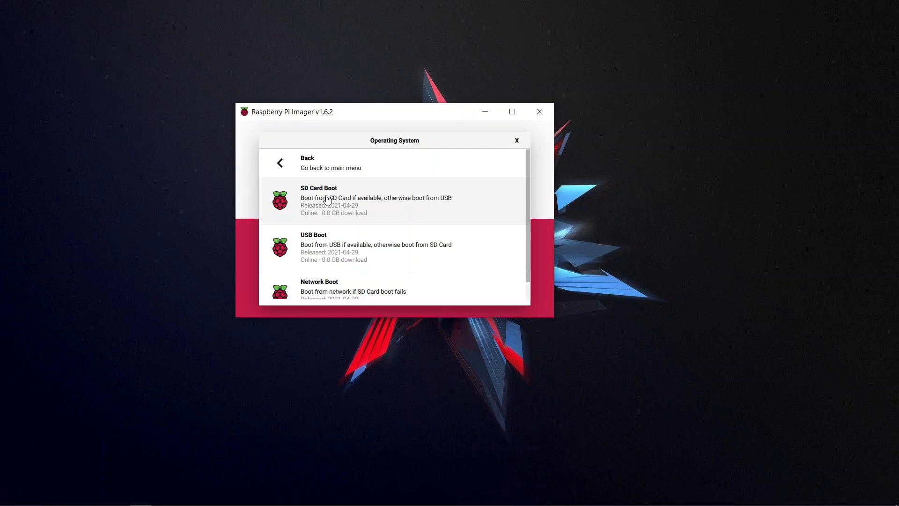
{"action": "mouse_move", "coordinate": [343, 203]}
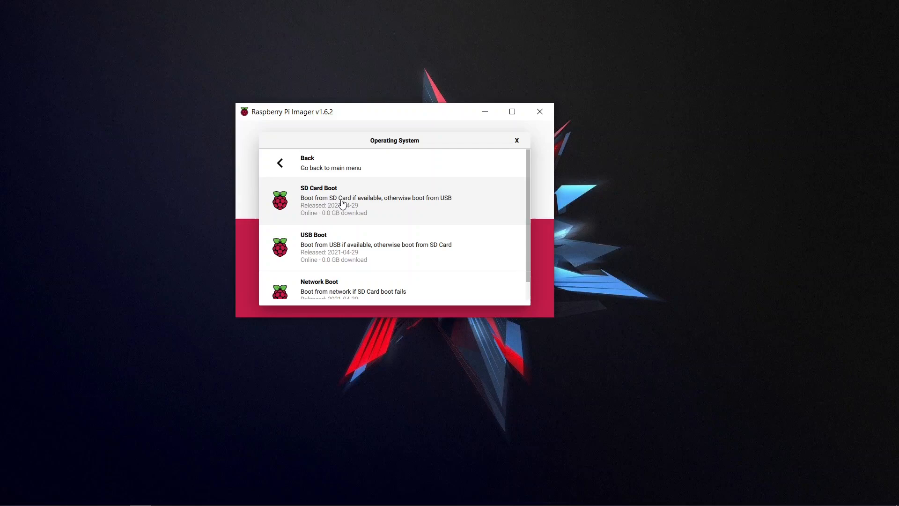
{"action": "mouse_move", "coordinate": [313, 234]}
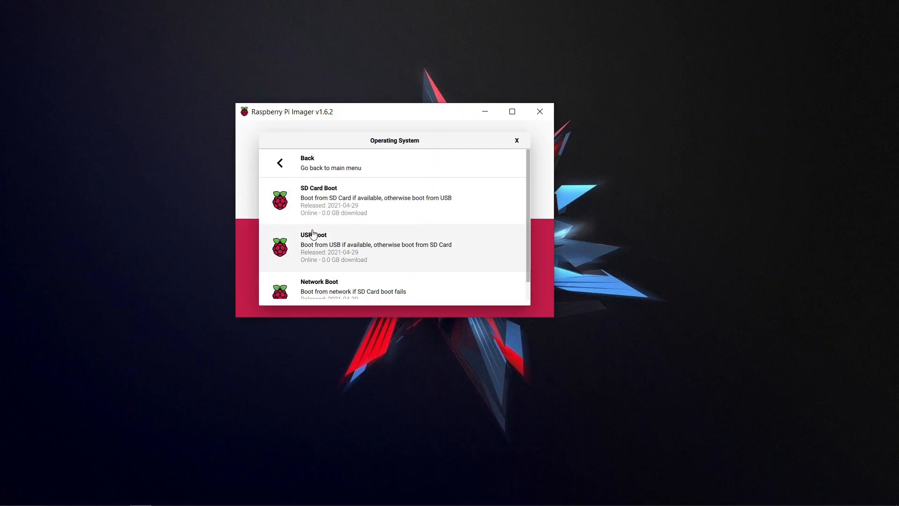
{"action": "mouse_move", "coordinate": [326, 240]}
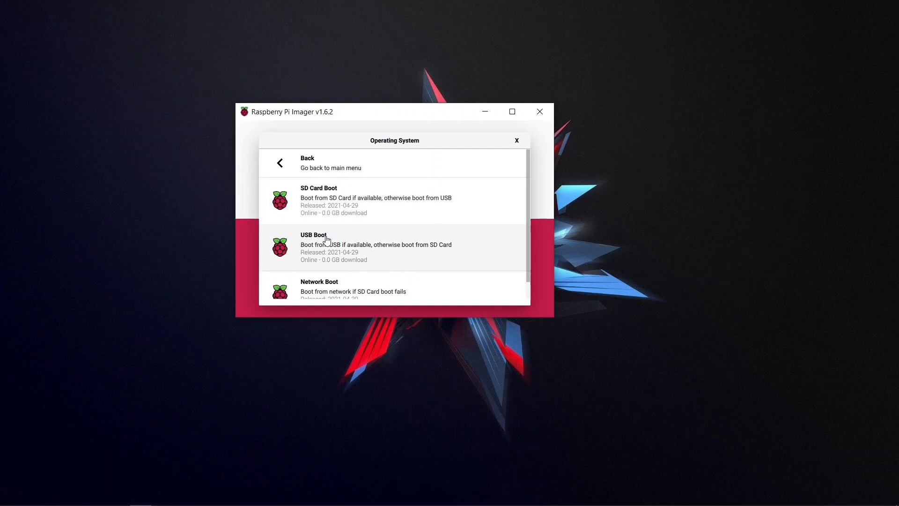
{"action": "mouse_move", "coordinate": [308, 250]}
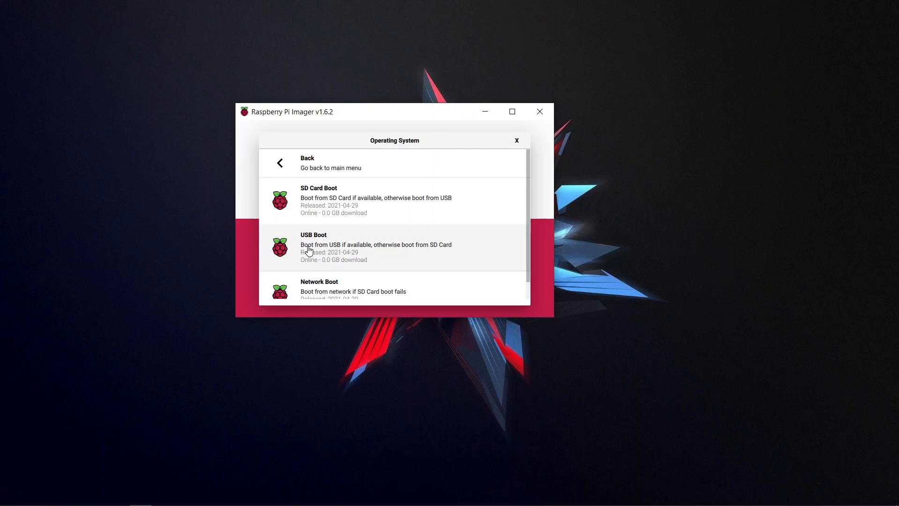
{"action": "mouse_move", "coordinate": [362, 292]}
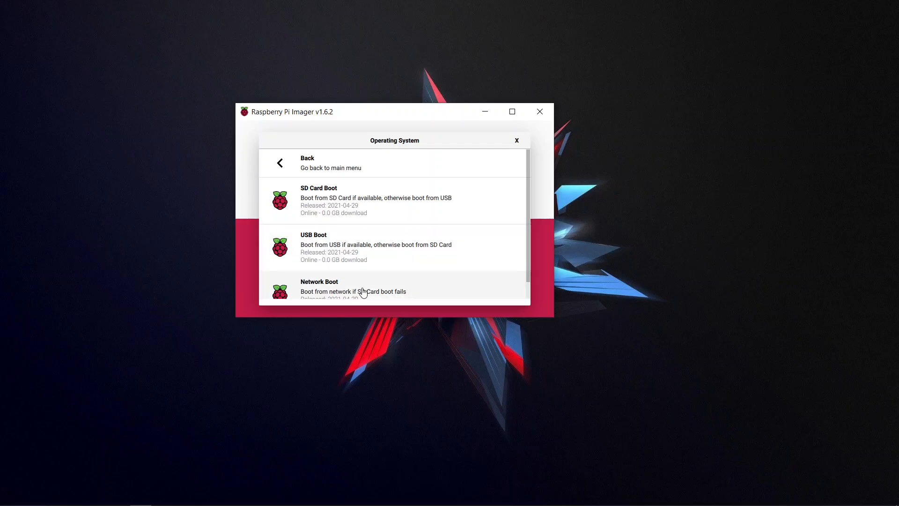
{"action": "scroll", "scroll_direction": "down", "scroll_amount": 3}
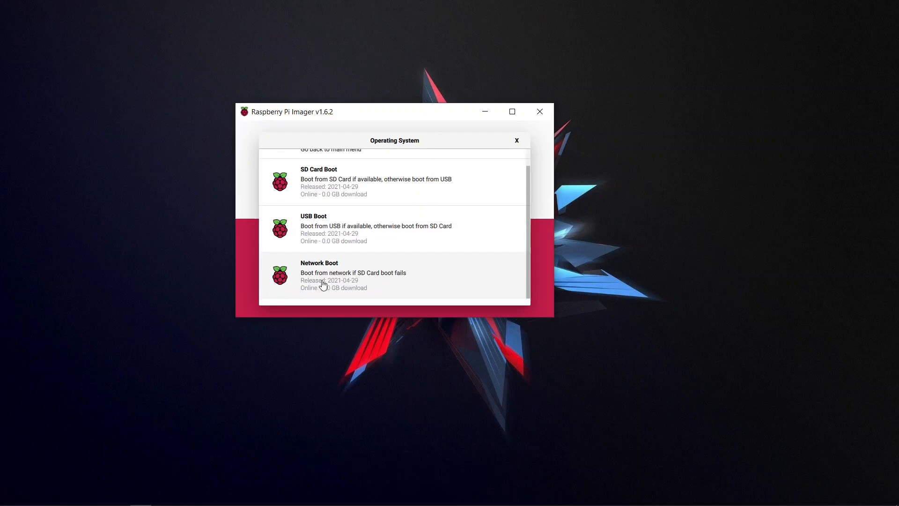
{"action": "mouse_move", "coordinate": [374, 280]}
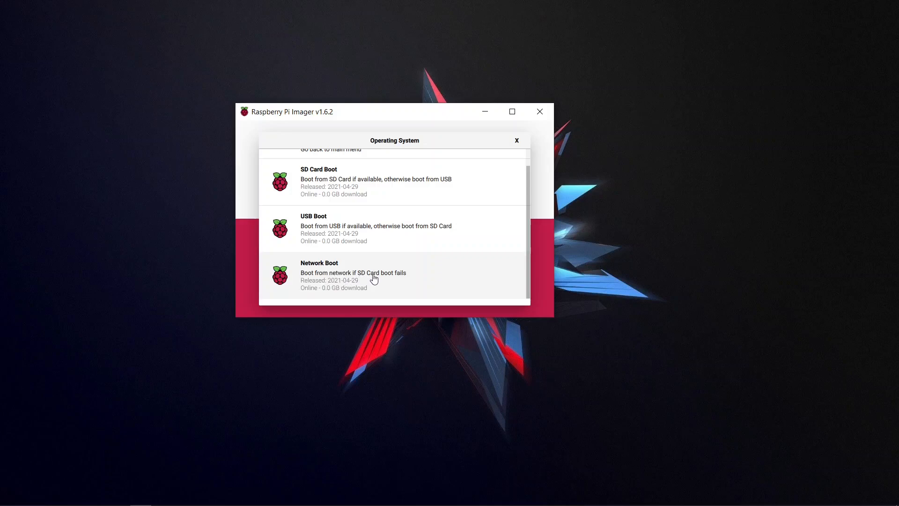
{"action": "mouse_move", "coordinate": [405, 279]}
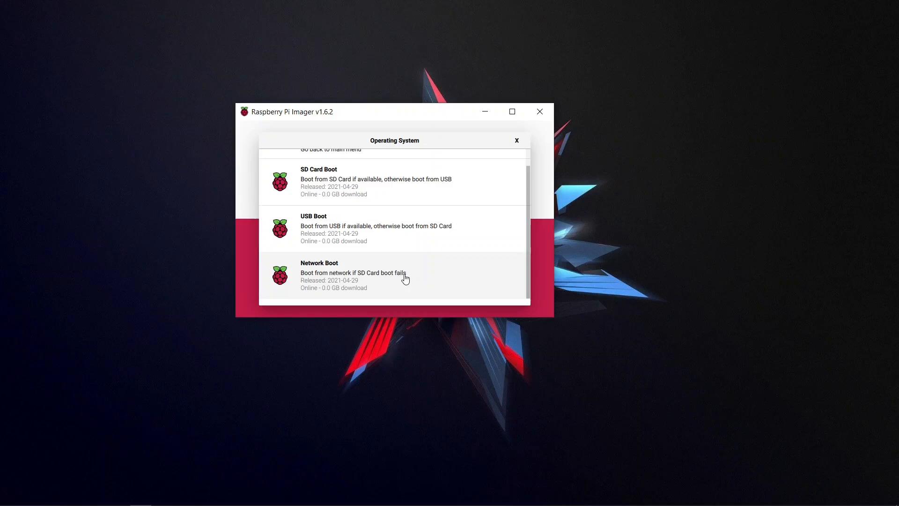
{"action": "scroll", "scroll_direction": "up", "scroll_amount": 3}
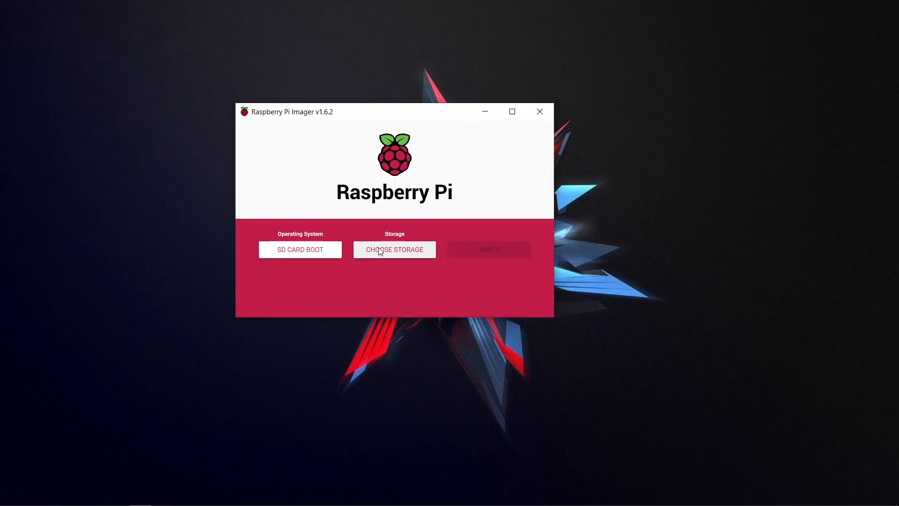
Target the USB mass storage device, start the write and confirm erasing its data.
{"action": "left_click", "coordinate": [394, 250]}
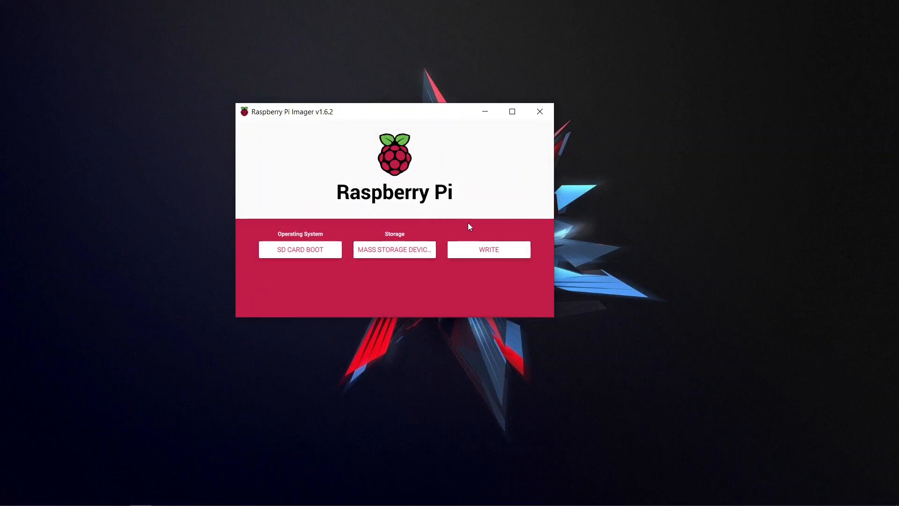
{"action": "left_click", "coordinate": [488, 249]}
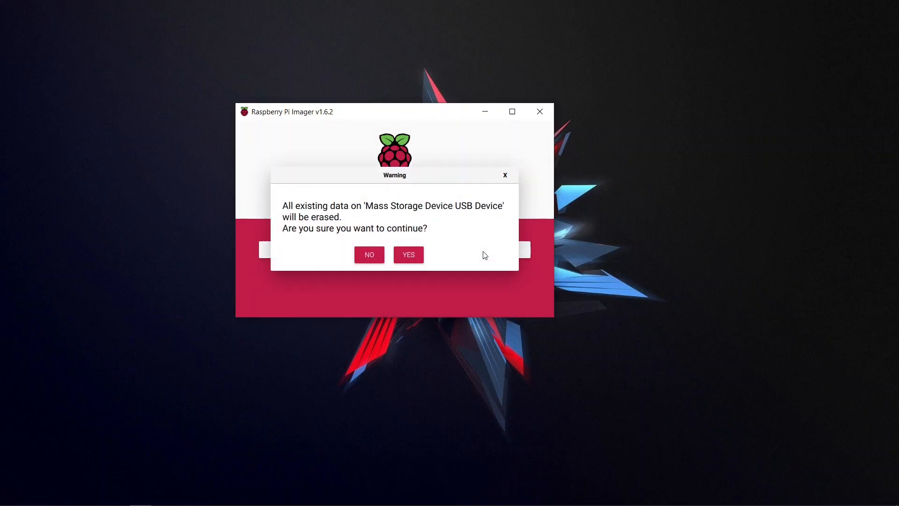
{"action": "left_click", "coordinate": [408, 254]}
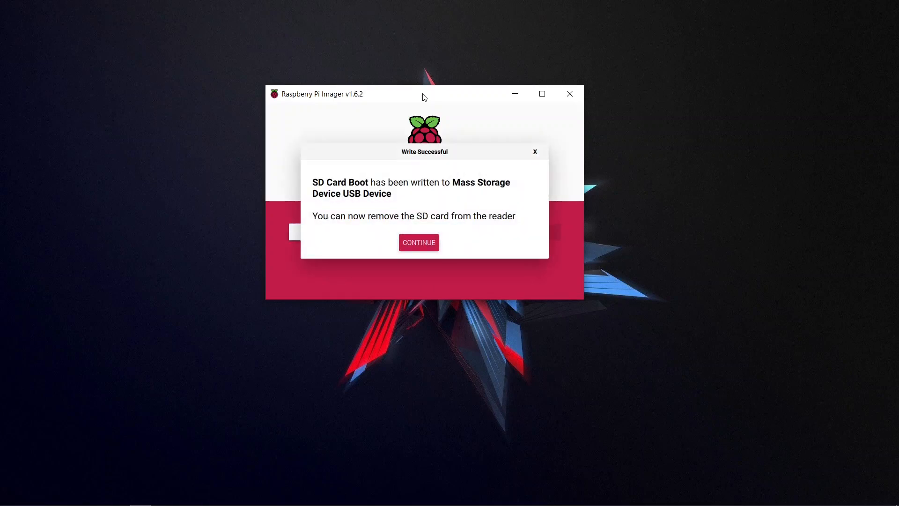
Acknowledge the Write Successful message and return to the main screen.
{"action": "left_click", "coordinate": [418, 242]}
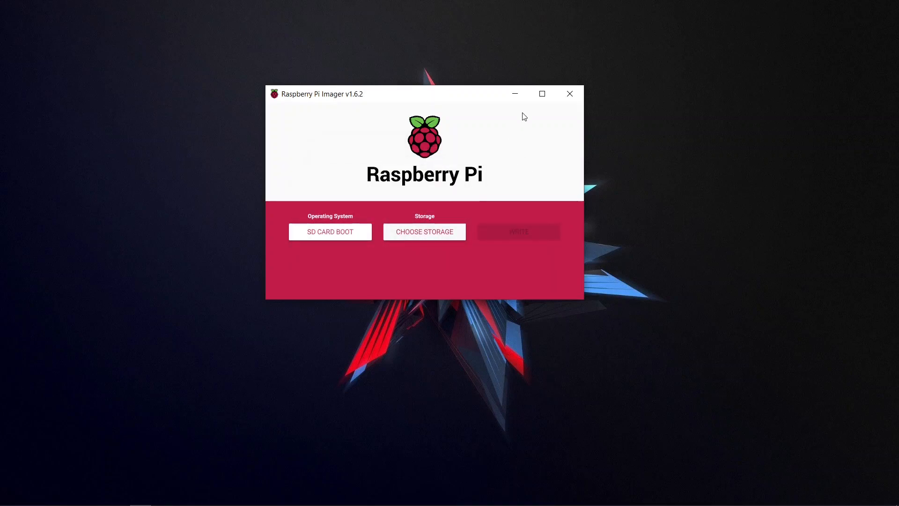